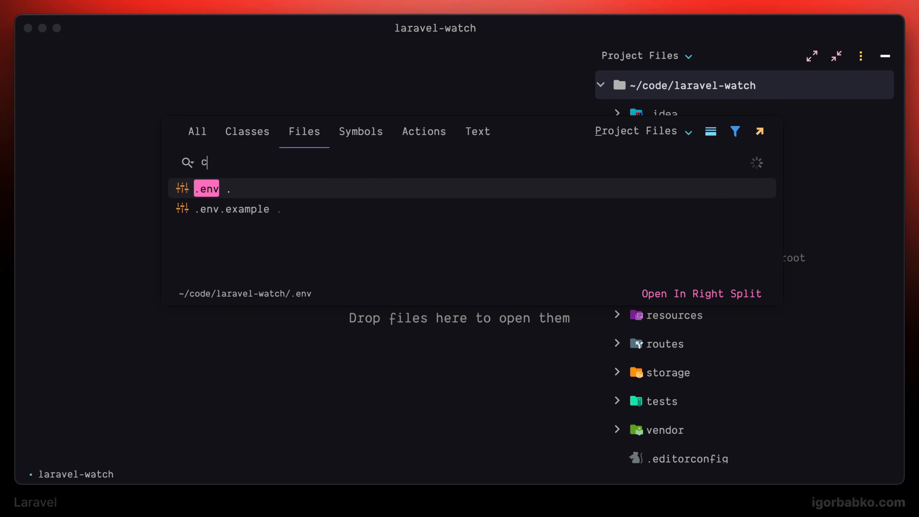
Look up CourseController via Search Everywhere, then find and open AppServiceProvider.php.
{"action": "type", "text": "oursecontroller"}
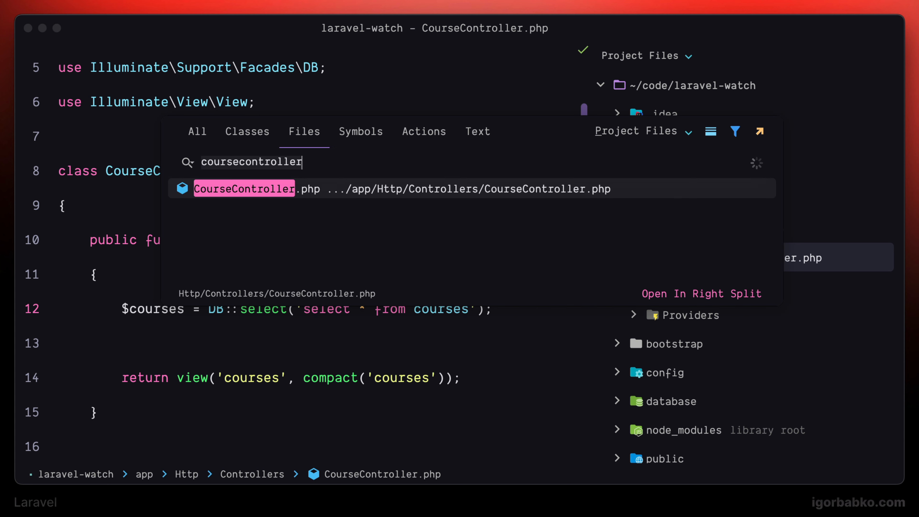
{"action": "type", "text": "appserviceprovider.php"}
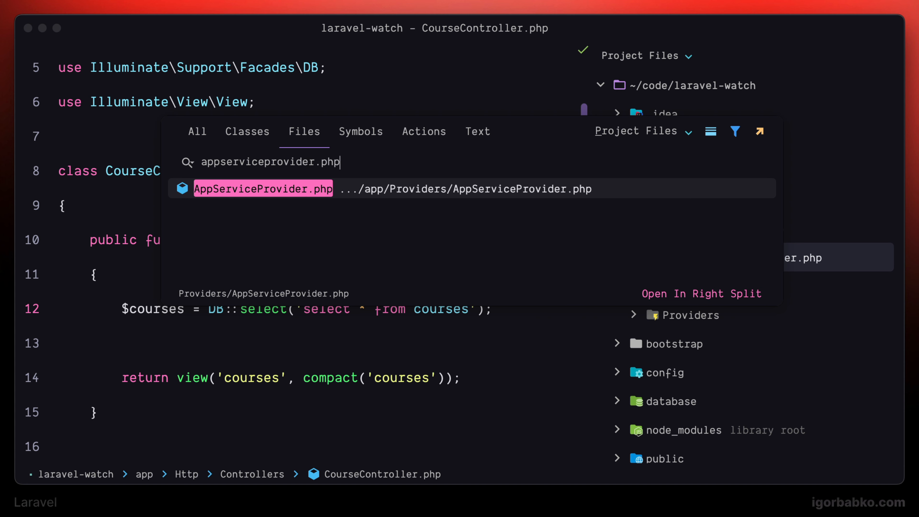
{"action": "left_click", "coordinate": [263, 188]}
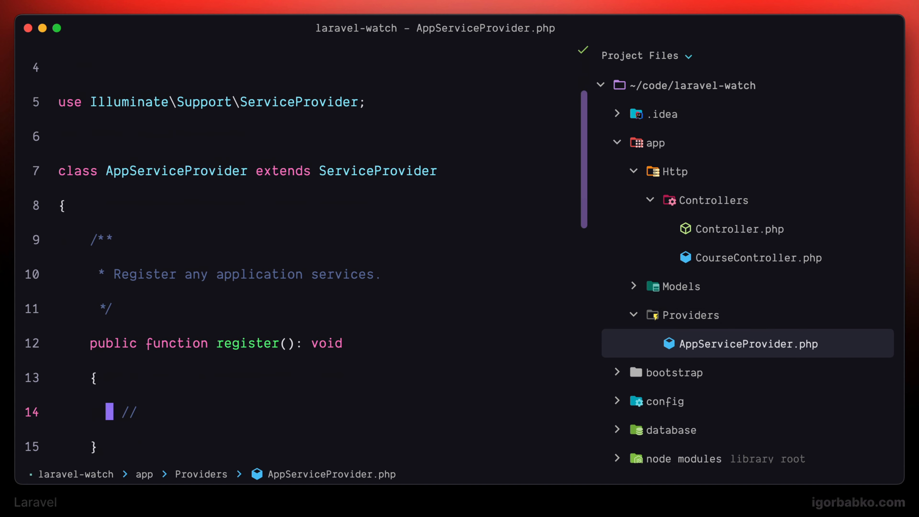
Add DB::listen with an empty function (QueryExecuted $query) {} callback inside boot().
{"action": "scroll", "scroll_direction": "down", "scroll_amount": 3}
{"action": "type", "text": "DB::listen(function ("}
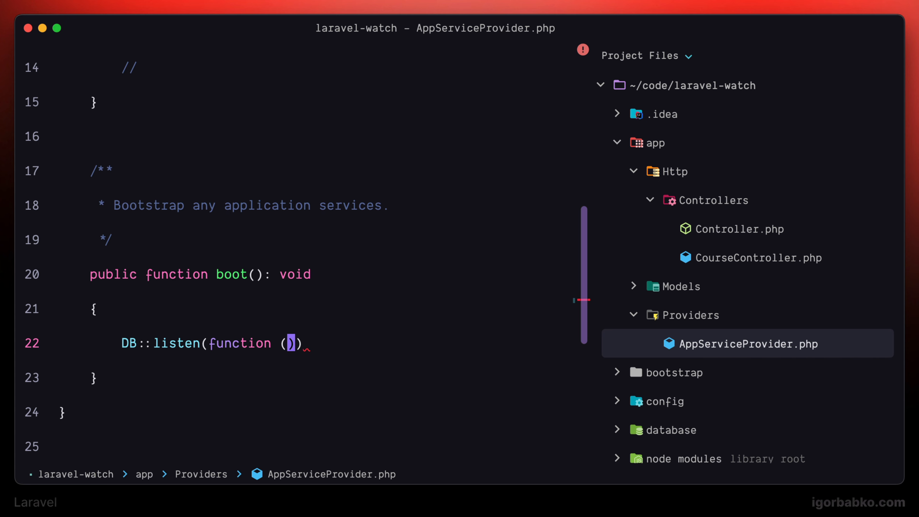
{"action": "type", "text": "QueryExecuted $query) {}"}
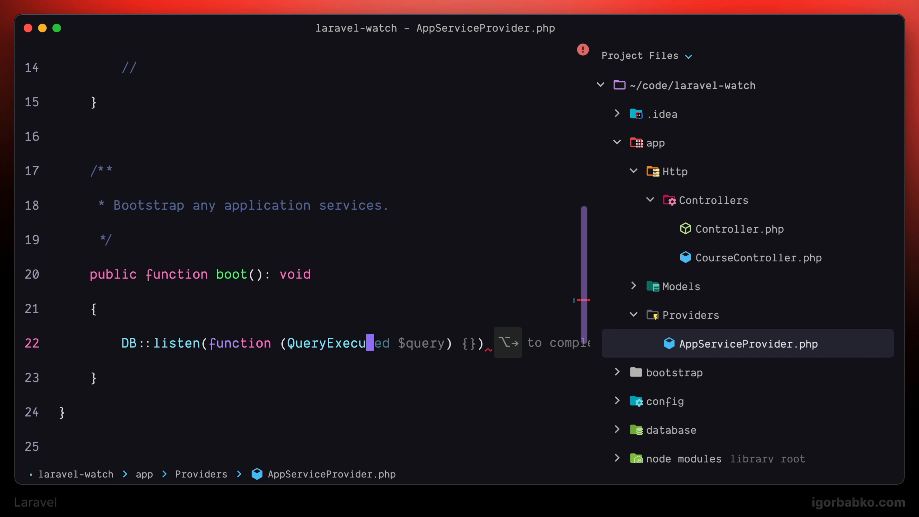
{"action": "key", "text": "Tab"}
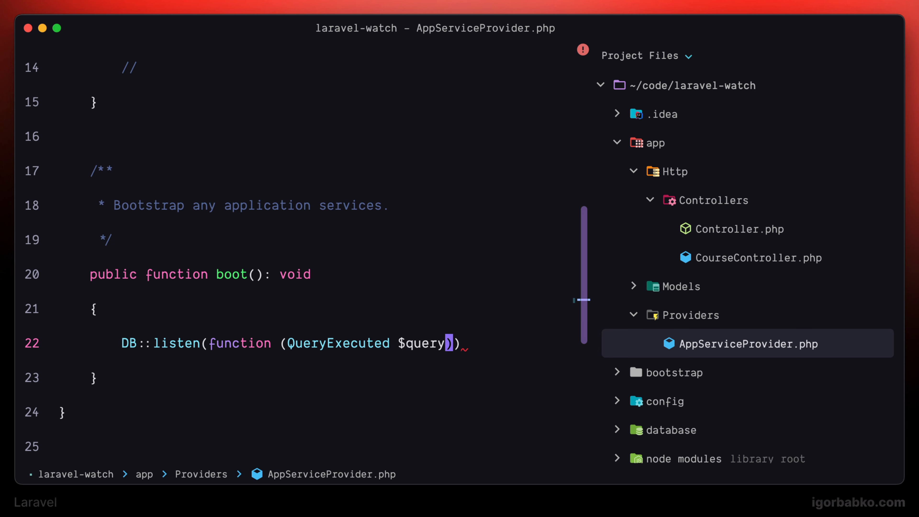
{"action": "type", "text": "{"}
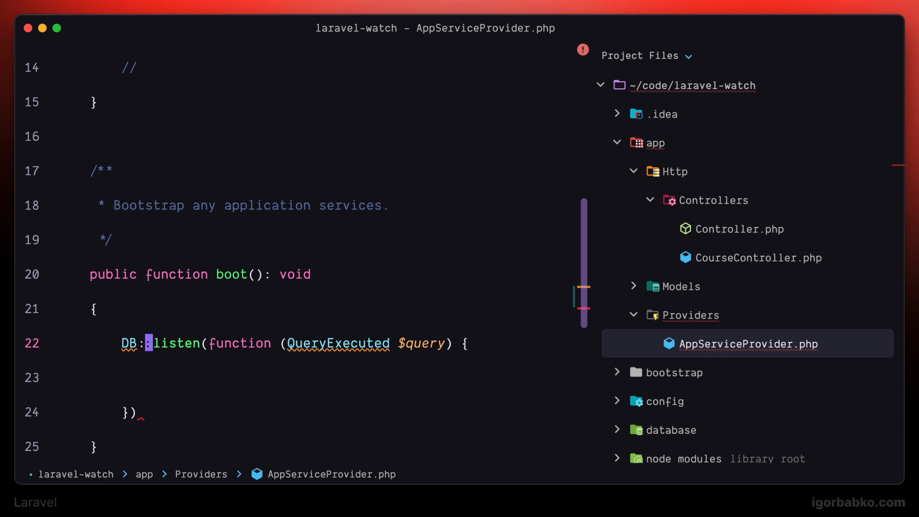
Import QueryExecuted and make the callback dump the query's sql, bindings and time.
{"action": "left_click", "coordinate": [130, 343]}
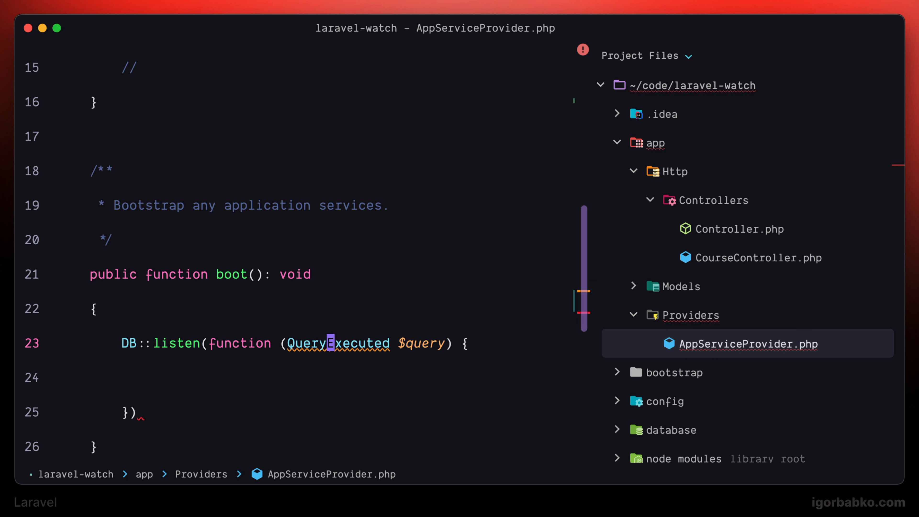
{"action": "key", "text": "enter"}
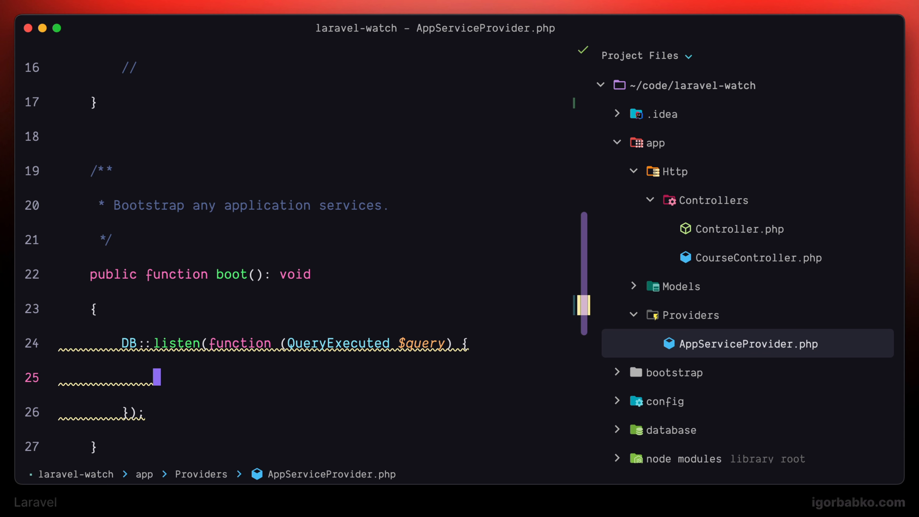
{"action": "type", "text": "dump($query->sql);"}
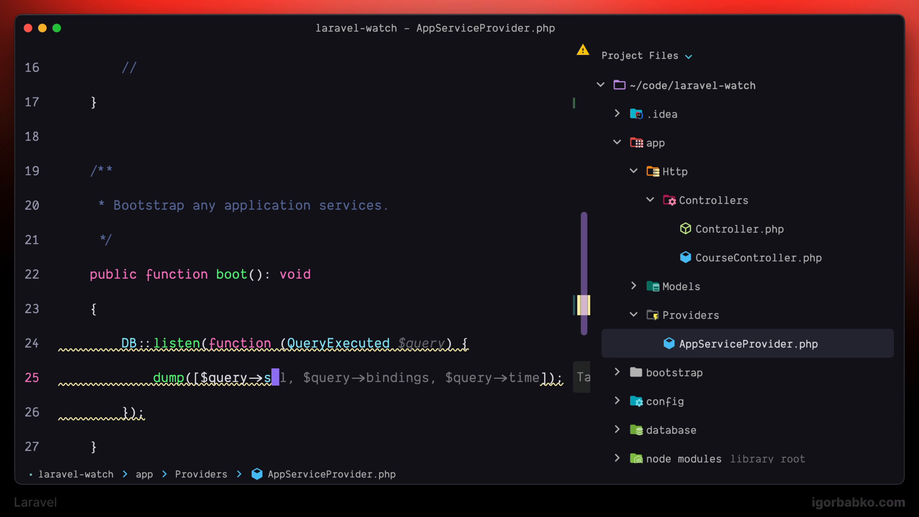
{"action": "type", "text": "ql"}
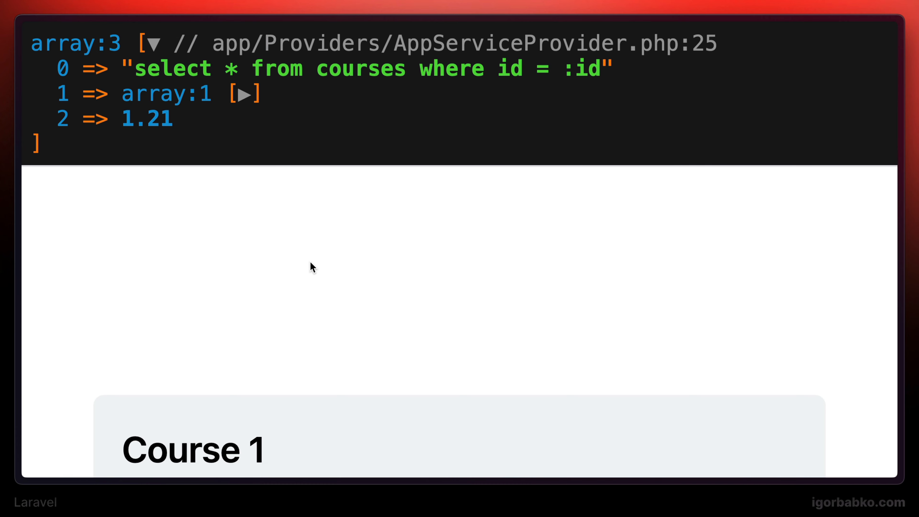
{"action": "mouse_move", "coordinate": [372, 94]}
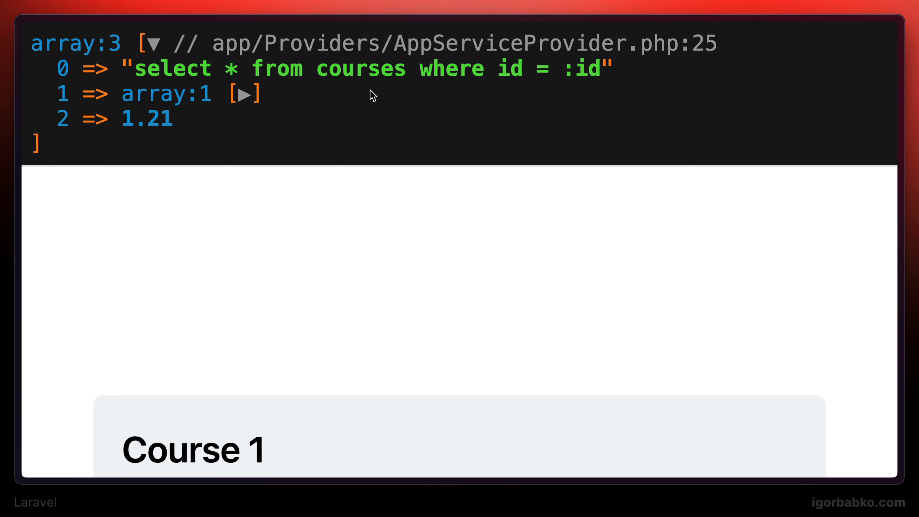
{"action": "mouse_move", "coordinate": [305, 105]}
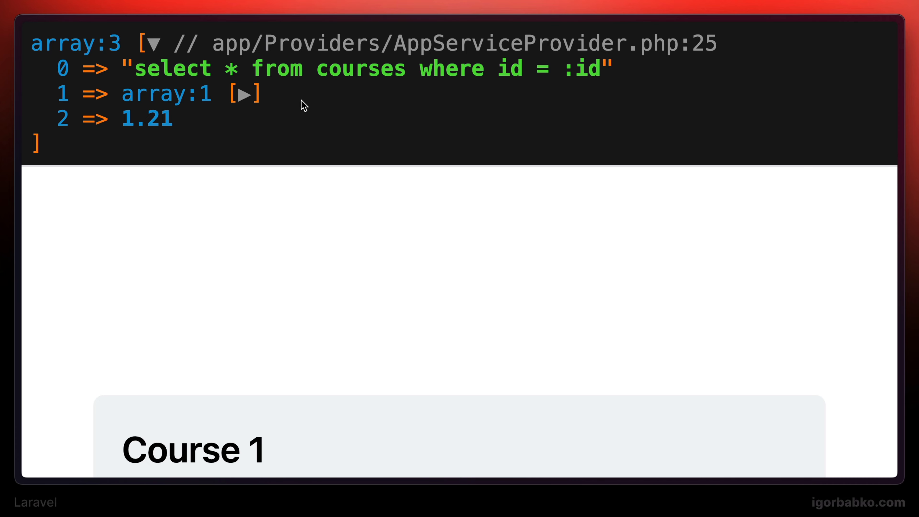
After checking the dumped courses query in the browser, comment out the DB::listen block.
{"action": "left_click", "coordinate": [244, 94]}
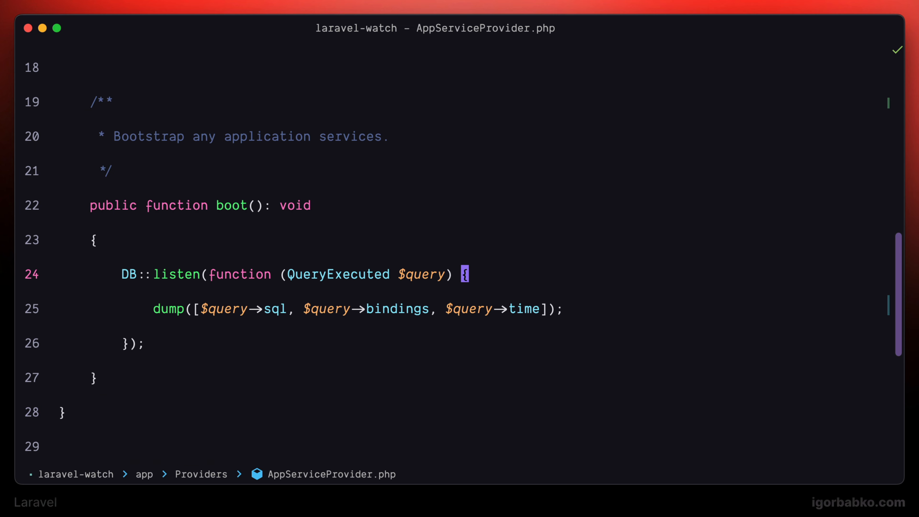
{"action": "key", "text": "cmd+/"}
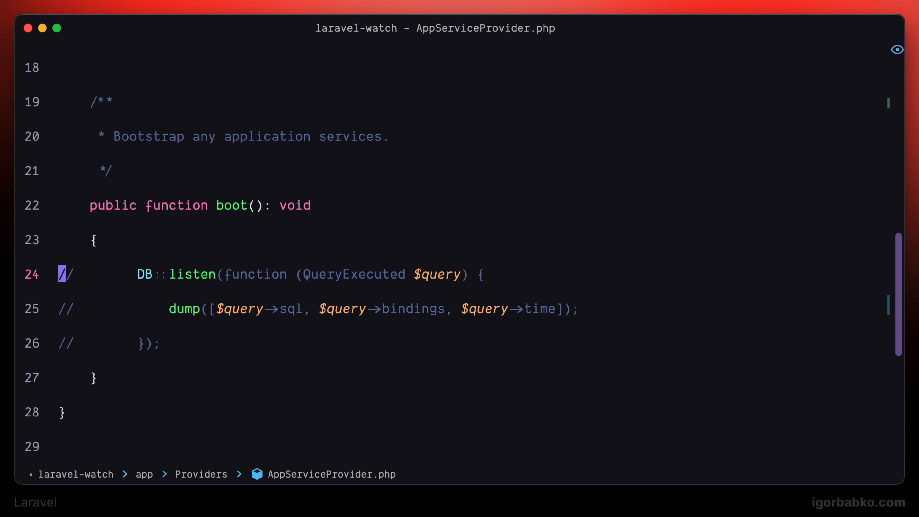